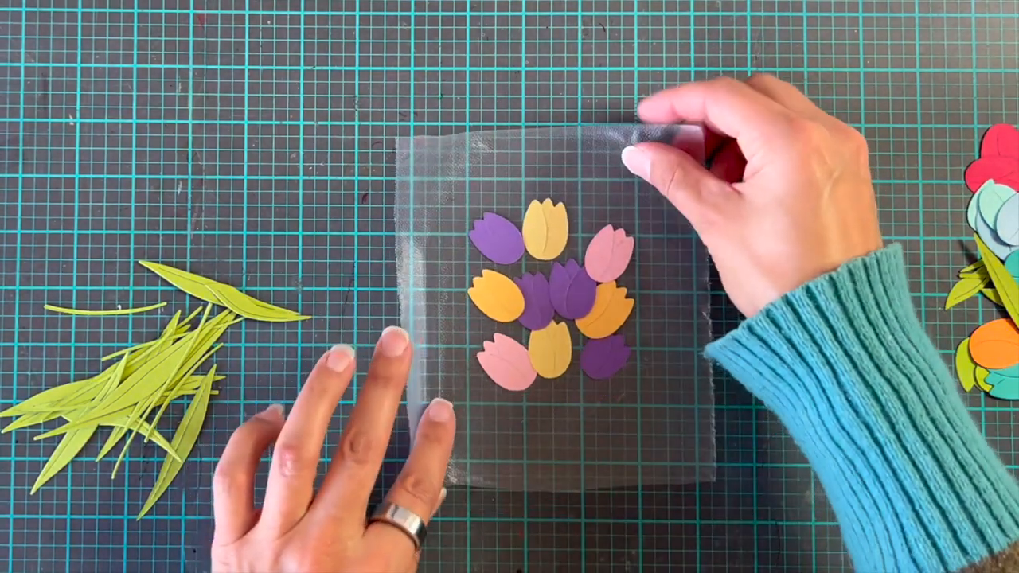
{"action": "mouse_move", "coordinate": [510, 359]}
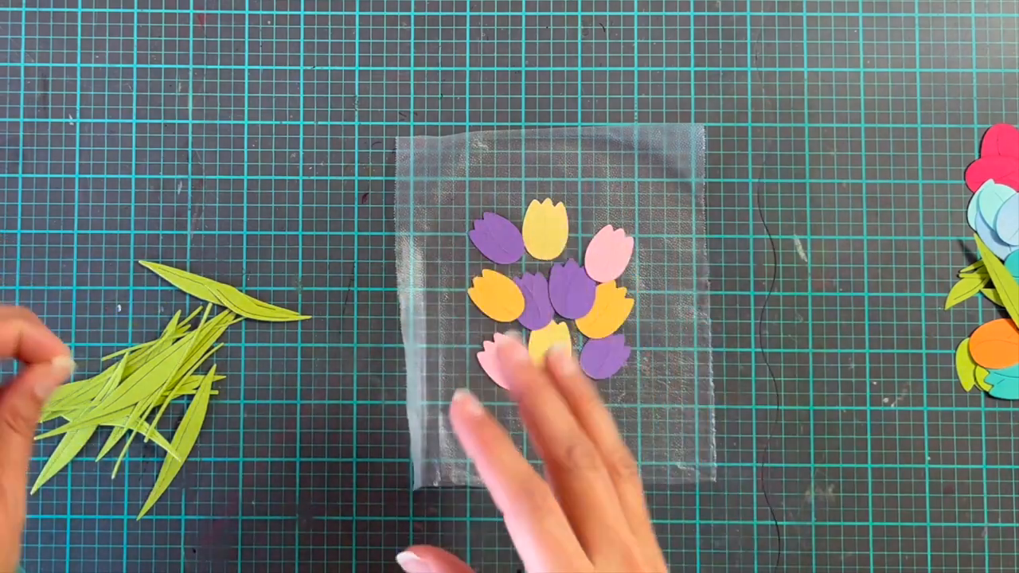